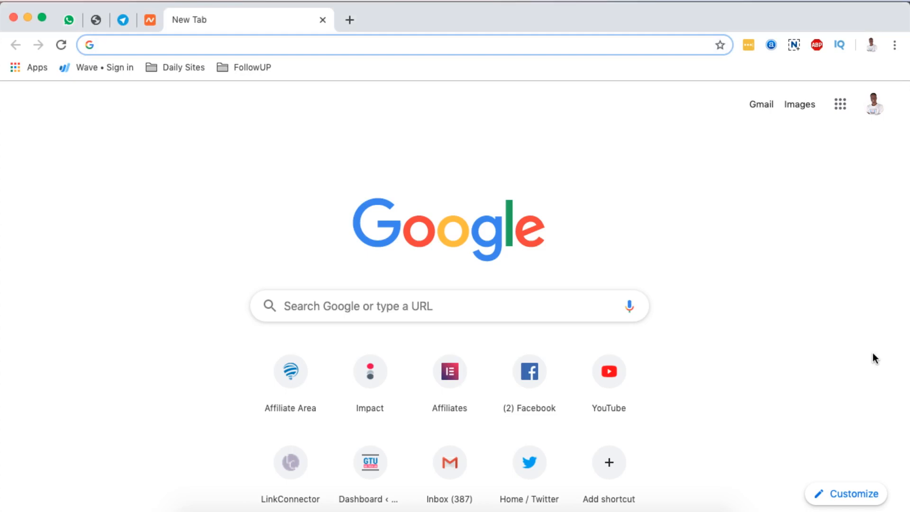
{"action": "mouse_move", "coordinate": [202, 8]}
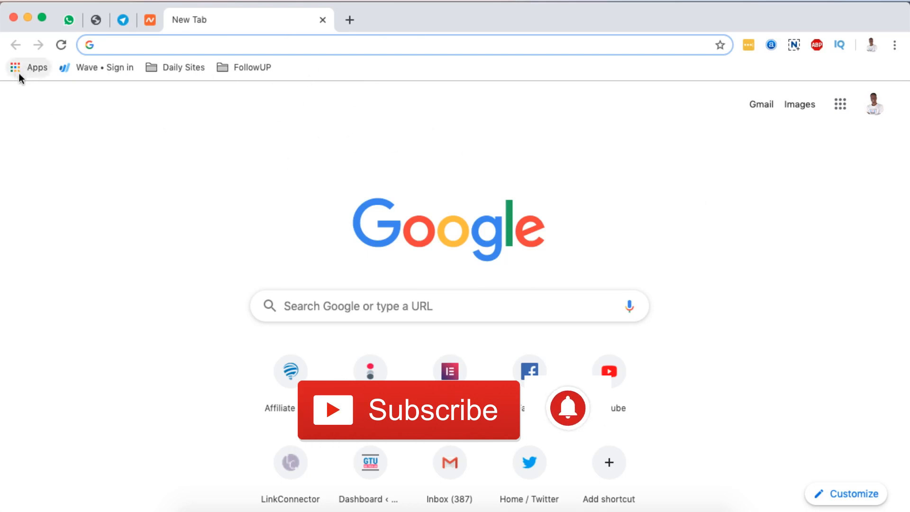
Launch the Chrome Web Store from the installed Apps page.
{"action": "left_click", "coordinate": [16, 67]}
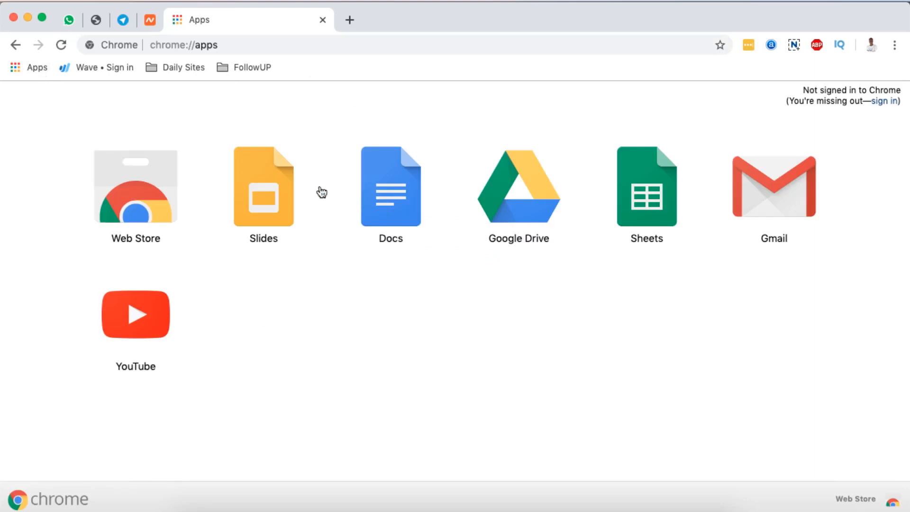
{"action": "mouse_move", "coordinate": [424, 345]}
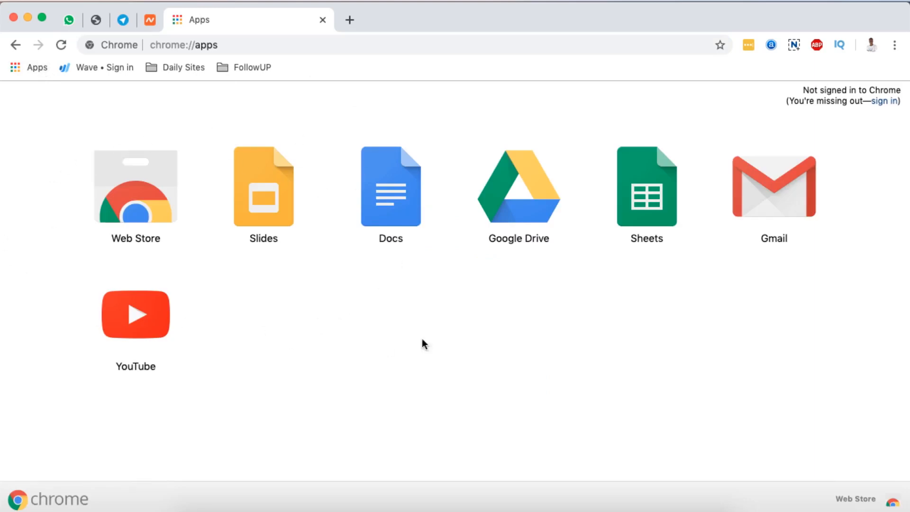
{"action": "mouse_move", "coordinate": [144, 188]}
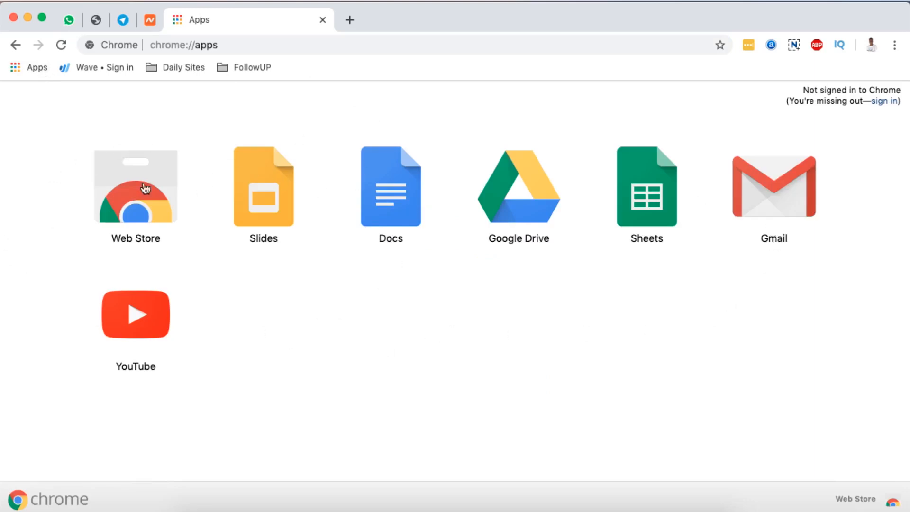
{"action": "left_click", "coordinate": [136, 188]}
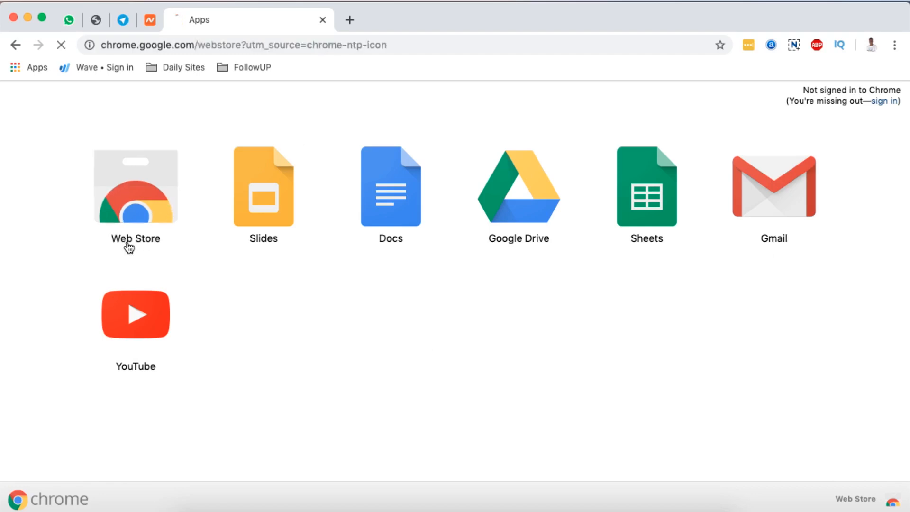
Browse down through the Web Store's featured Extensions picks.
{"action": "left_click", "coordinate": [135, 186]}
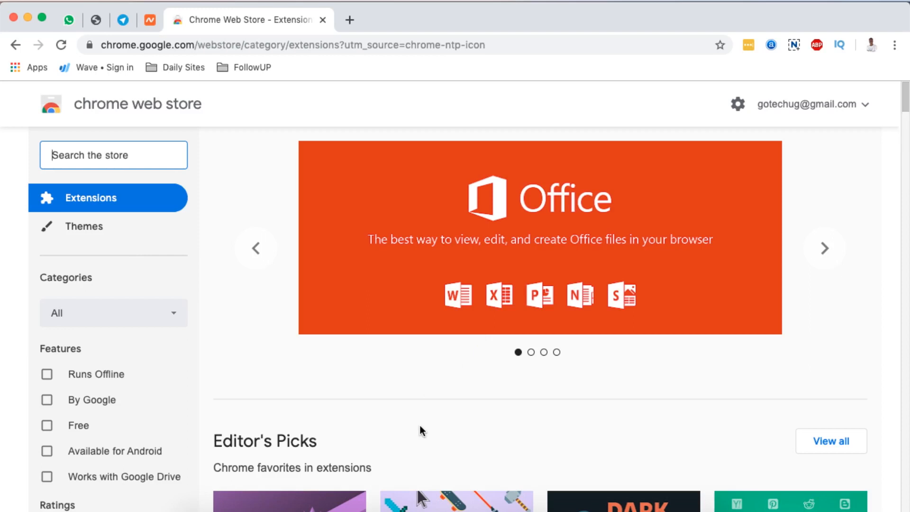
{"action": "scroll", "scroll_direction": "down", "scroll_amount": 3}
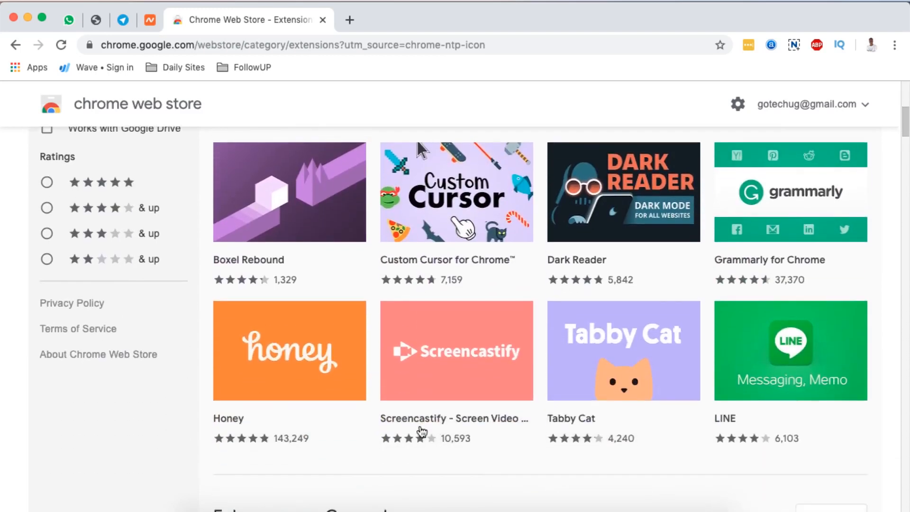
{"action": "scroll", "scroll_direction": "down", "scroll_amount": 3}
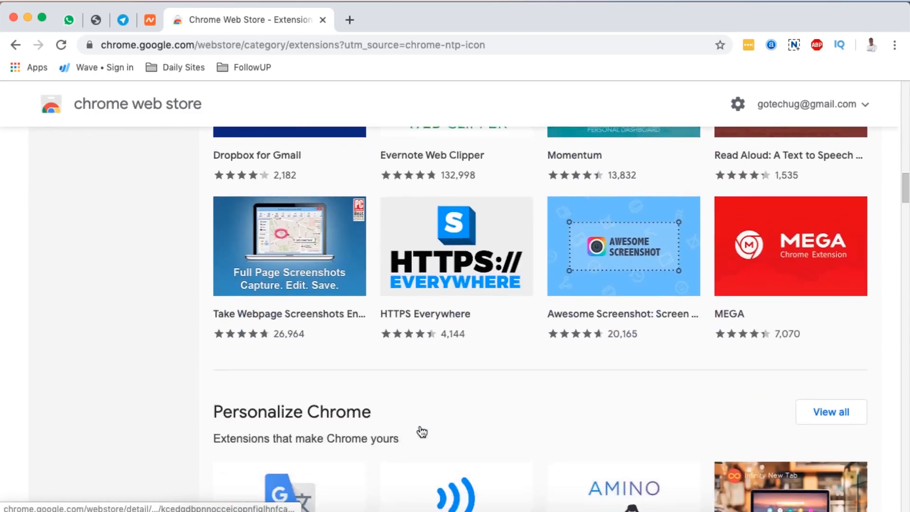
{"action": "scroll", "scroll_direction": "down", "scroll_amount": 3}
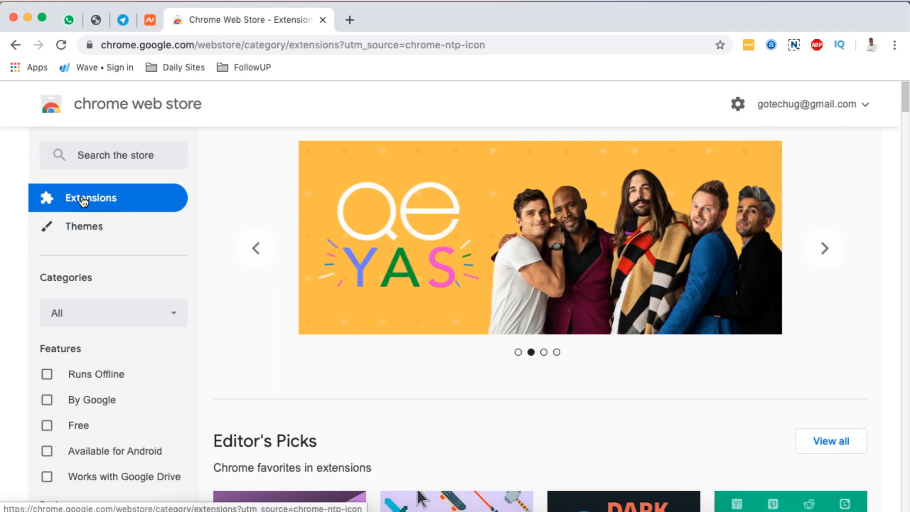
{"action": "scroll", "scroll_direction": "down", "scroll_amount": 3}
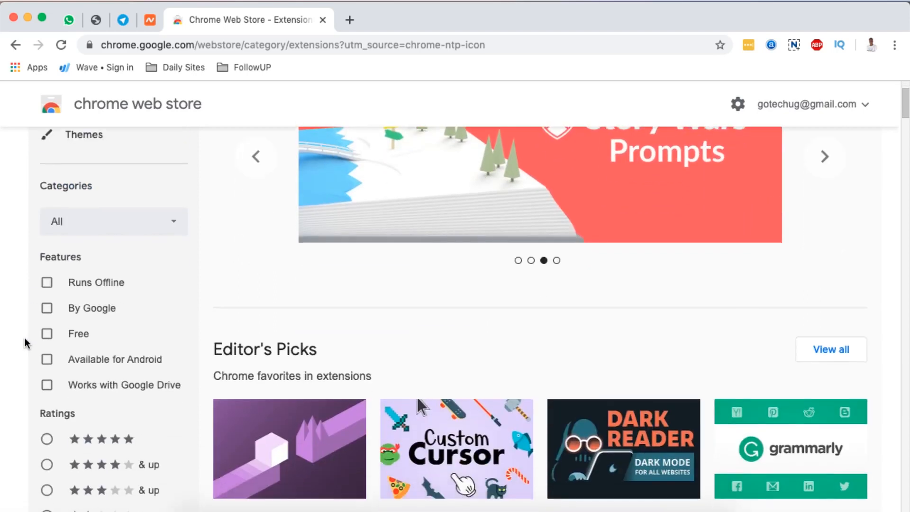
{"action": "mouse_move", "coordinate": [128, 233]}
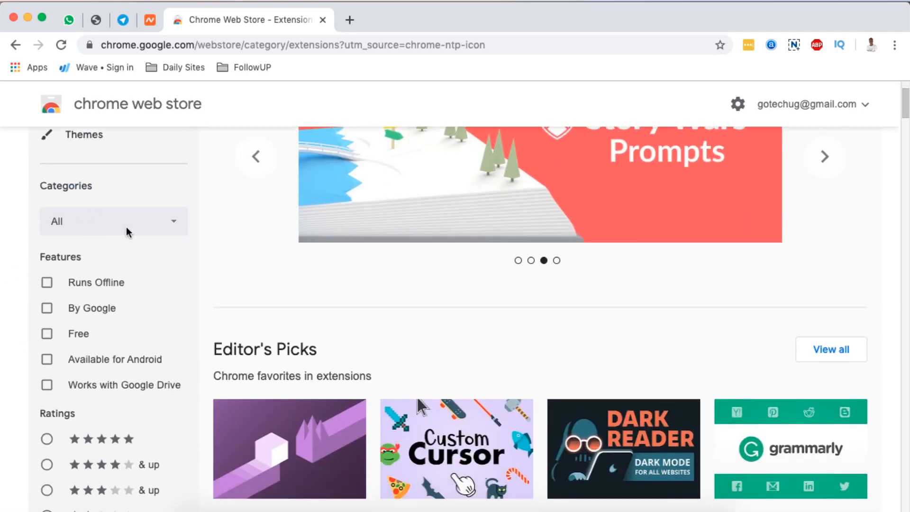
Show the extension Categories list, then dismiss it without choosing one.
{"action": "left_click", "coordinate": [113, 222]}
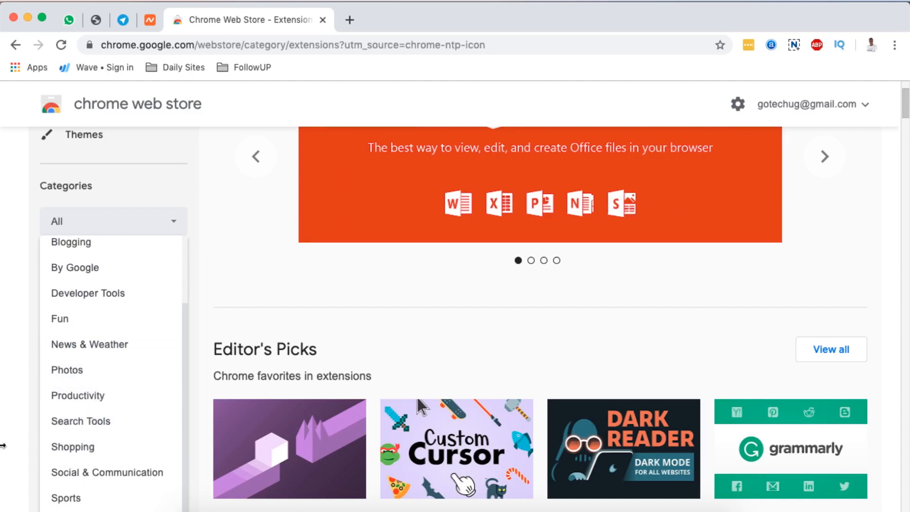
{"action": "left_click", "coordinate": [112, 221]}
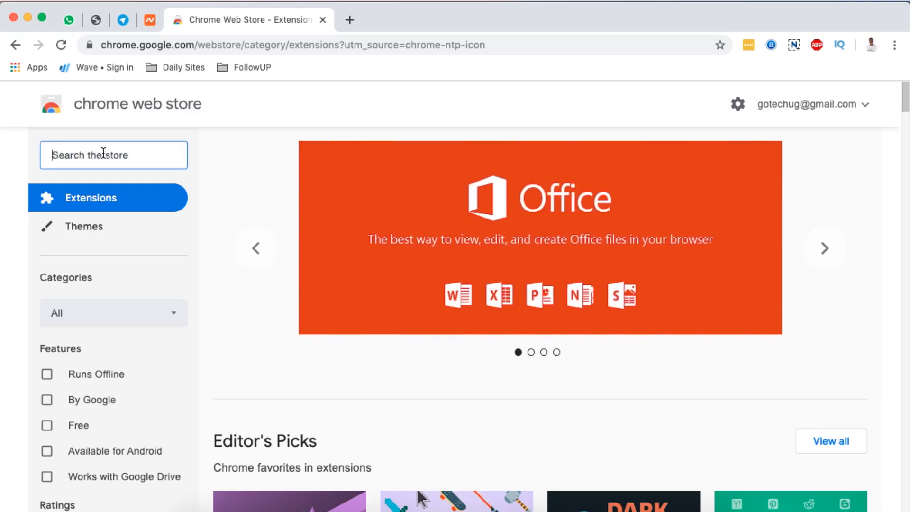
Search the store for "color picker" and browse results including Color by Fardos.
{"action": "type", "text": "color picker"}
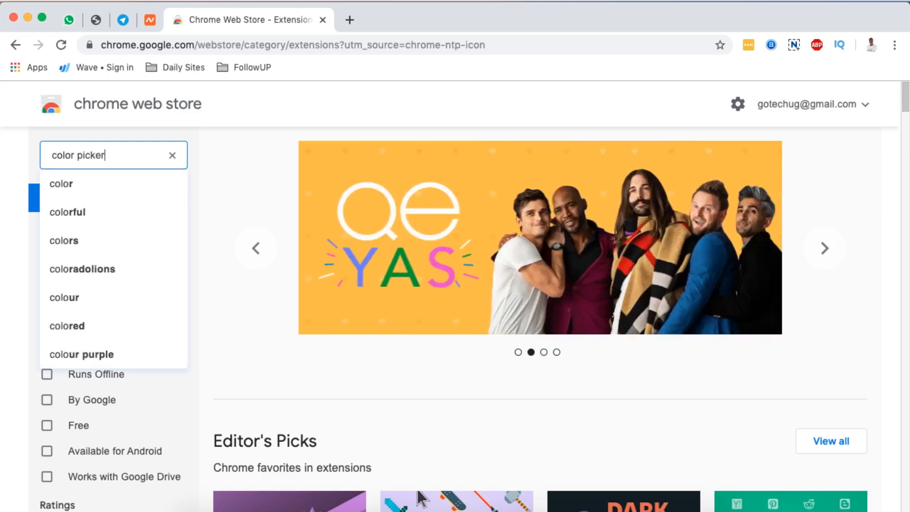
{"action": "key", "text": "Enter"}
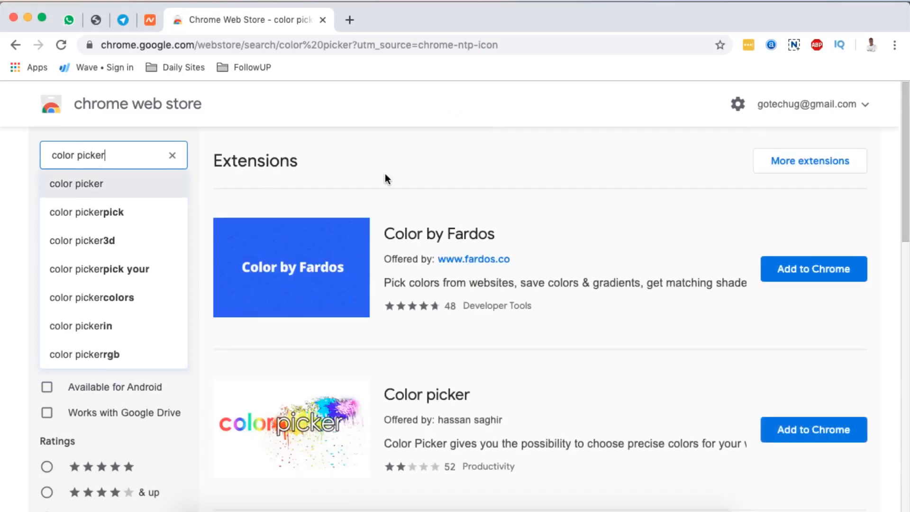
{"action": "mouse_move", "coordinate": [573, 363]}
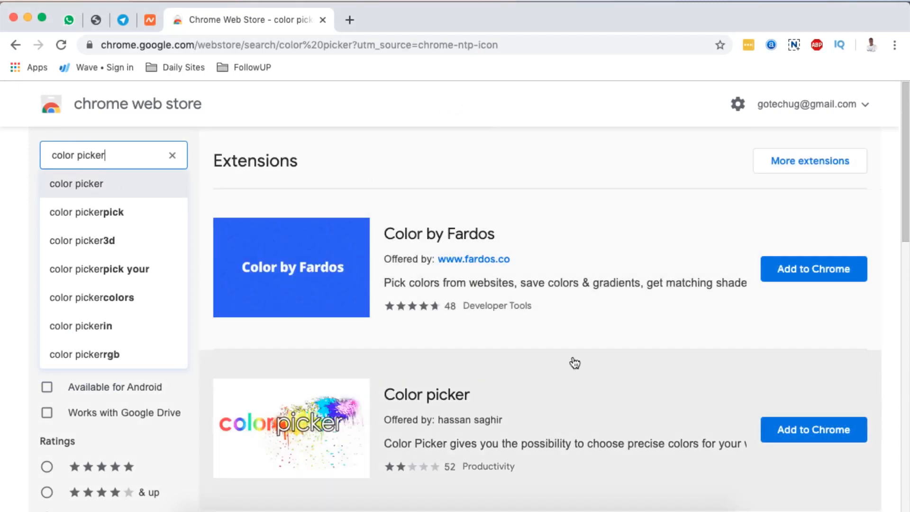
{"action": "scroll", "scroll_direction": "down", "scroll_amount": 3}
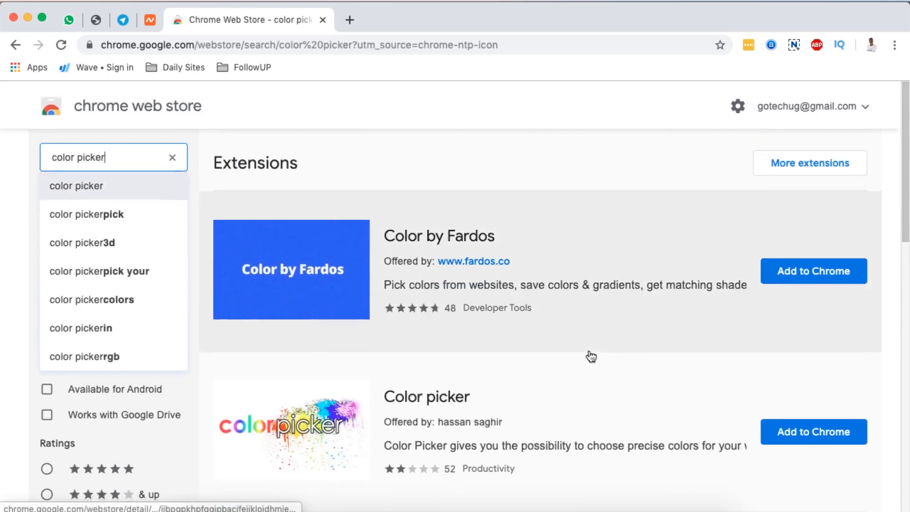
{"action": "scroll", "scroll_direction": "down", "scroll_amount": 3}
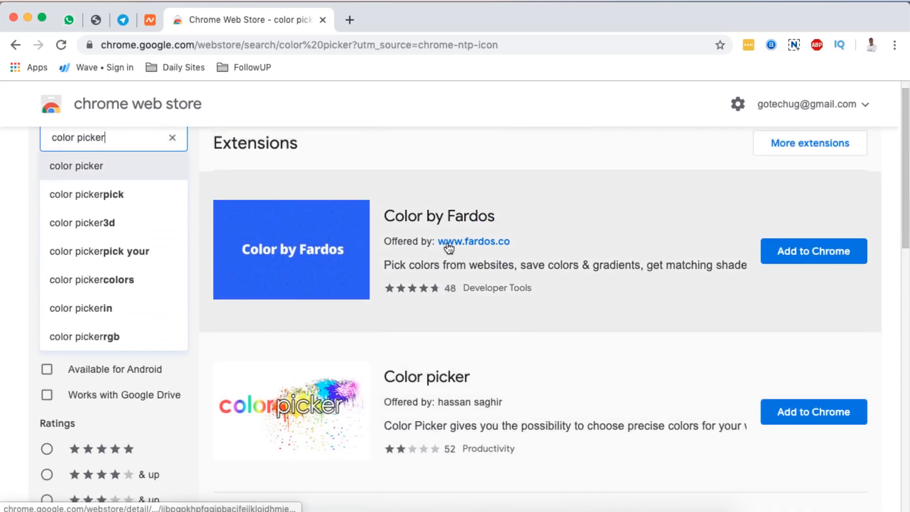
{"action": "left_click", "coordinate": [439, 216]}
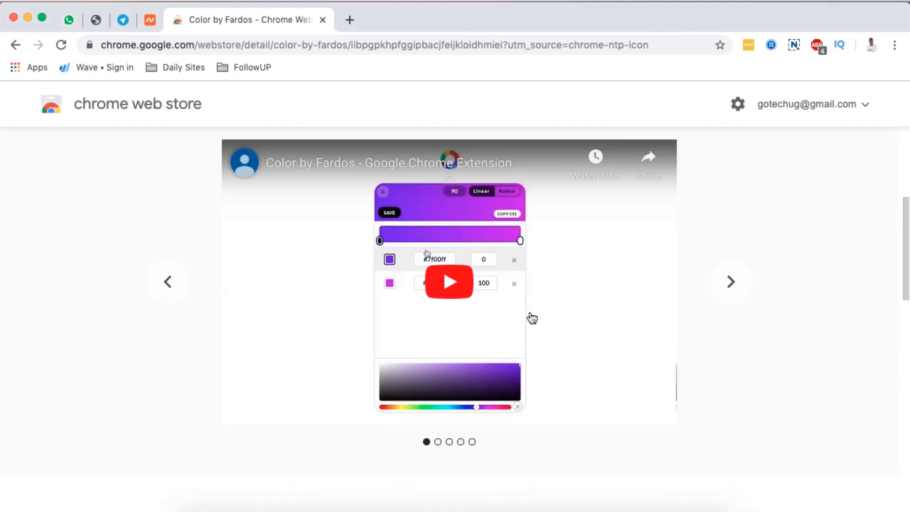
{"action": "left_click", "coordinate": [731, 283]}
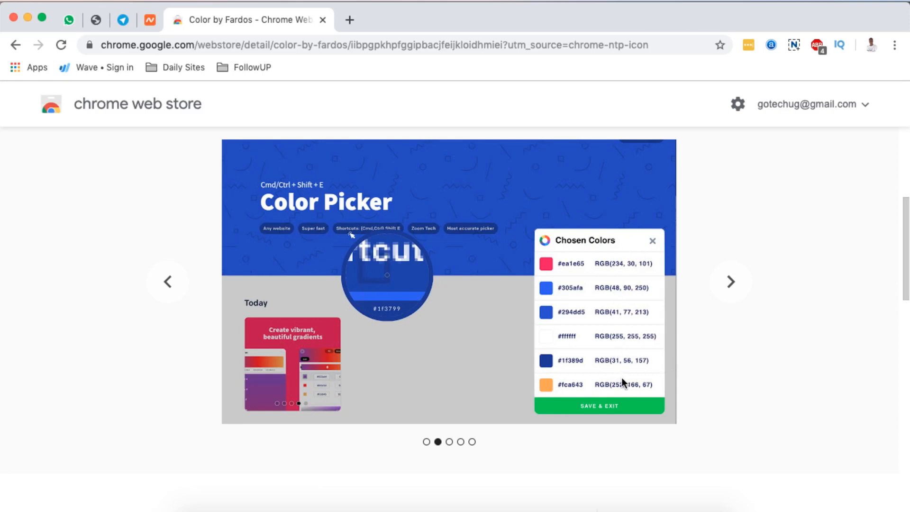
{"action": "mouse_move", "coordinate": [439, 323]}
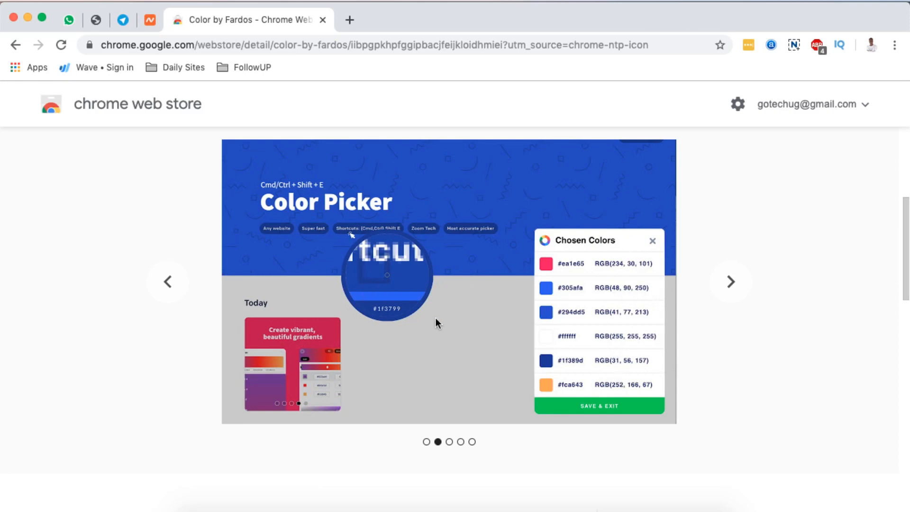
{"action": "scroll", "scroll_direction": "down", "scroll_amount": 3}
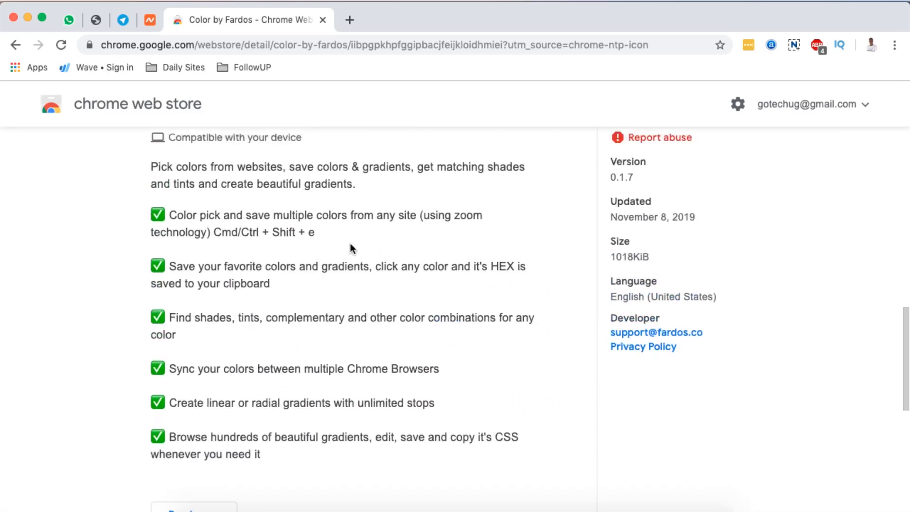
{"action": "scroll", "scroll_direction": "down", "scroll_amount": 3}
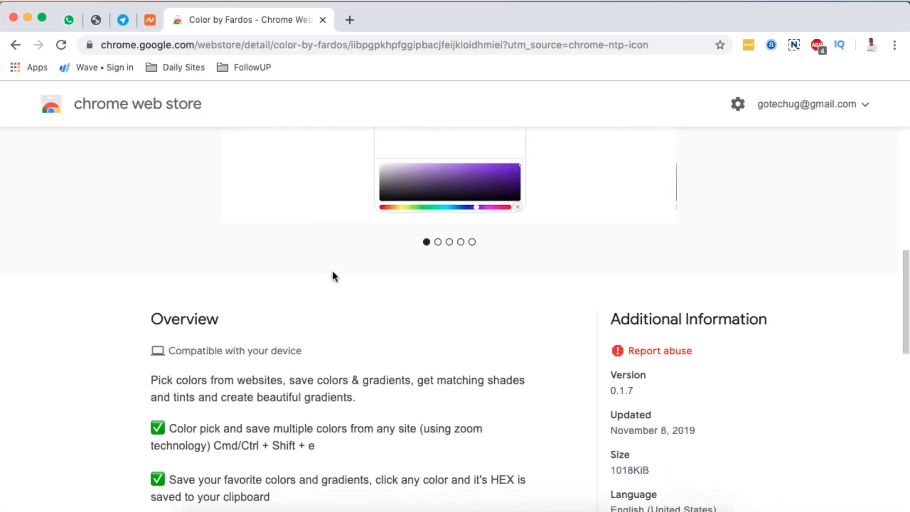
{"action": "scroll", "scroll_direction": "up", "scroll_amount": 3}
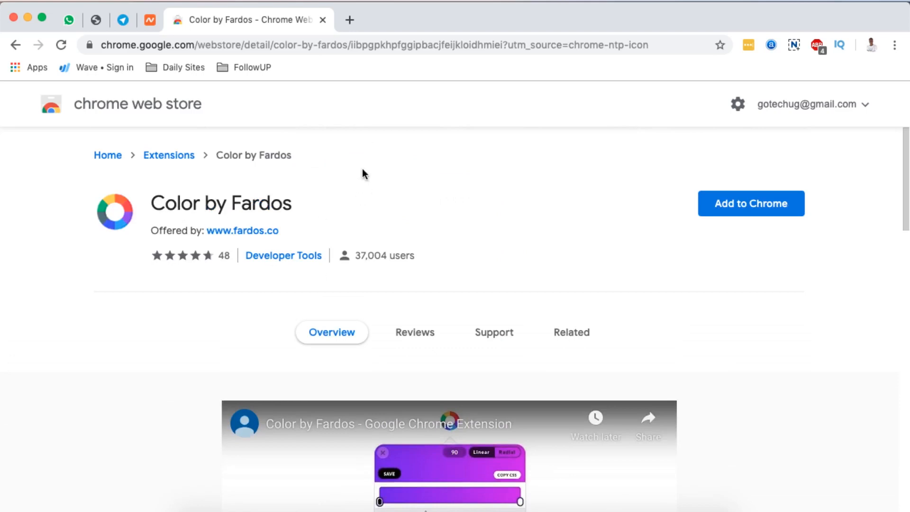
{"action": "mouse_move", "coordinate": [387, 267]}
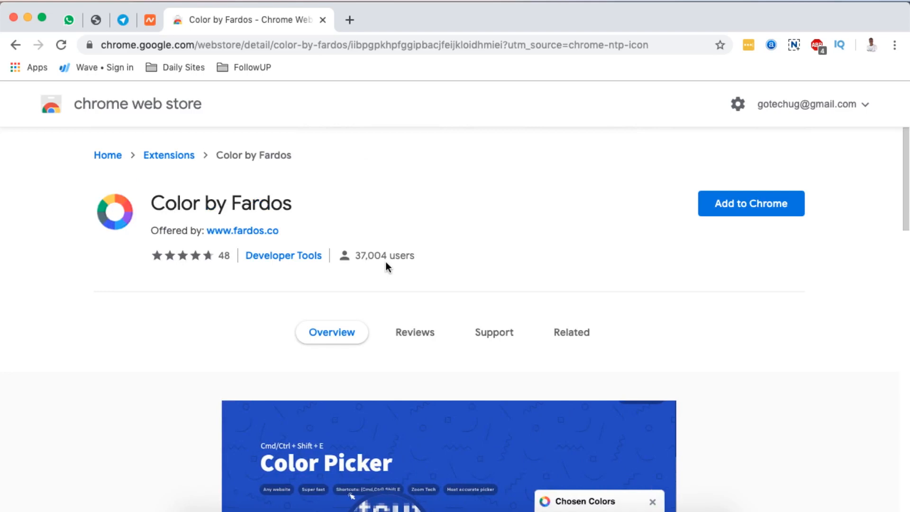
{"action": "mouse_move", "coordinate": [746, 205]}
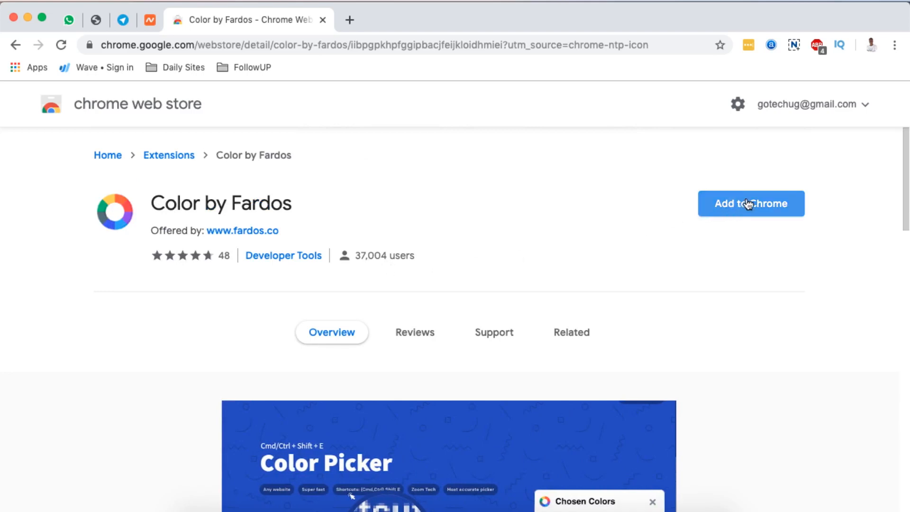
Add Color by Fardos to Chrome and confirm the Add extension dialog.
{"action": "left_click", "coordinate": [751, 203]}
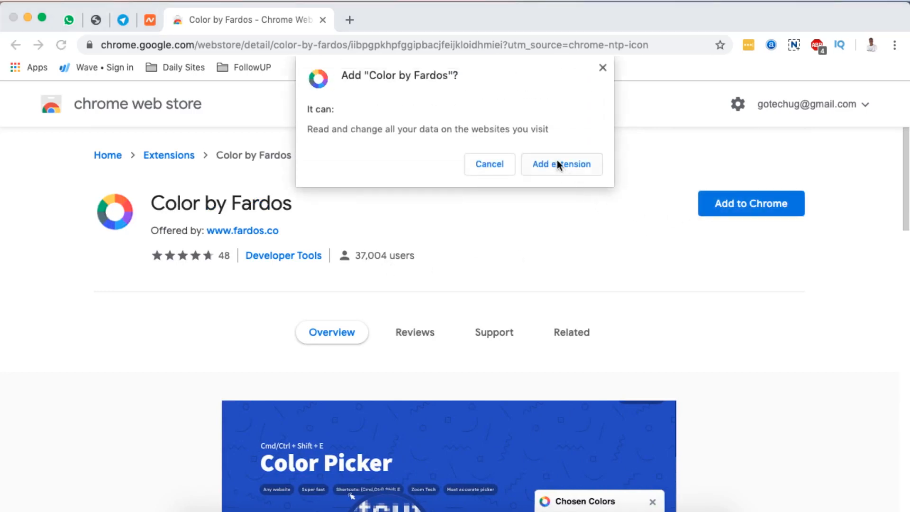
{"action": "left_click", "coordinate": [562, 164]}
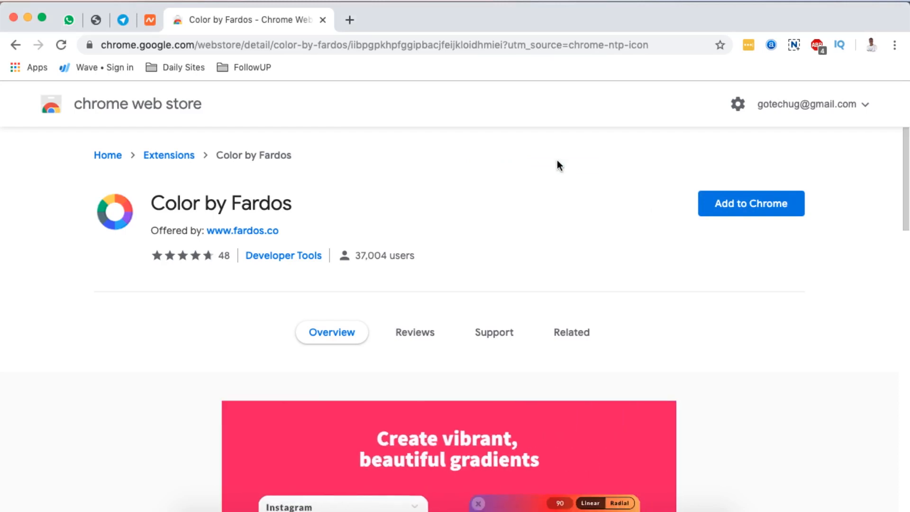
{"action": "left_click", "coordinate": [751, 203]}
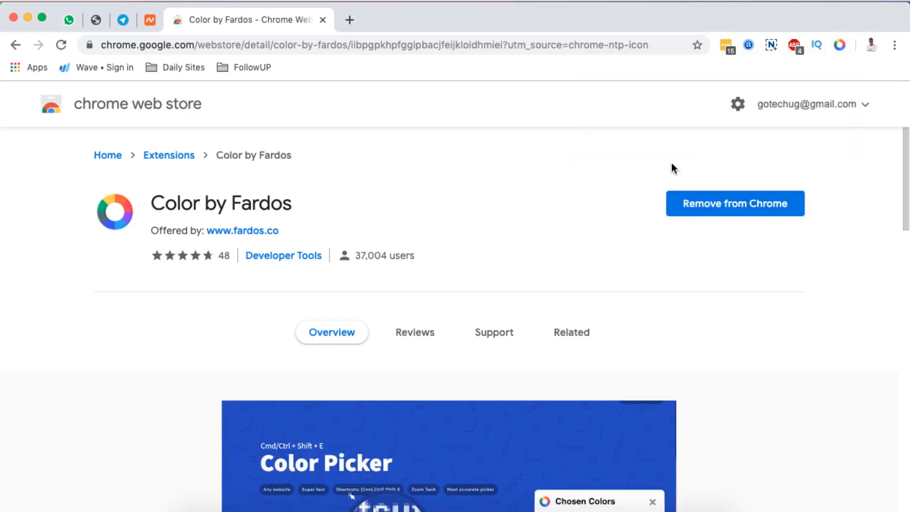
{"action": "mouse_move", "coordinate": [854, 42]}
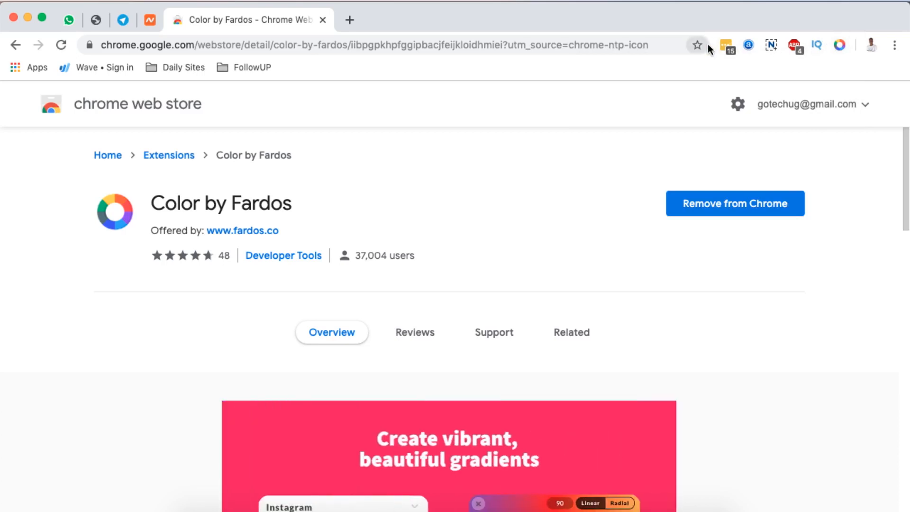
{"action": "mouse_move", "coordinate": [697, 44]}
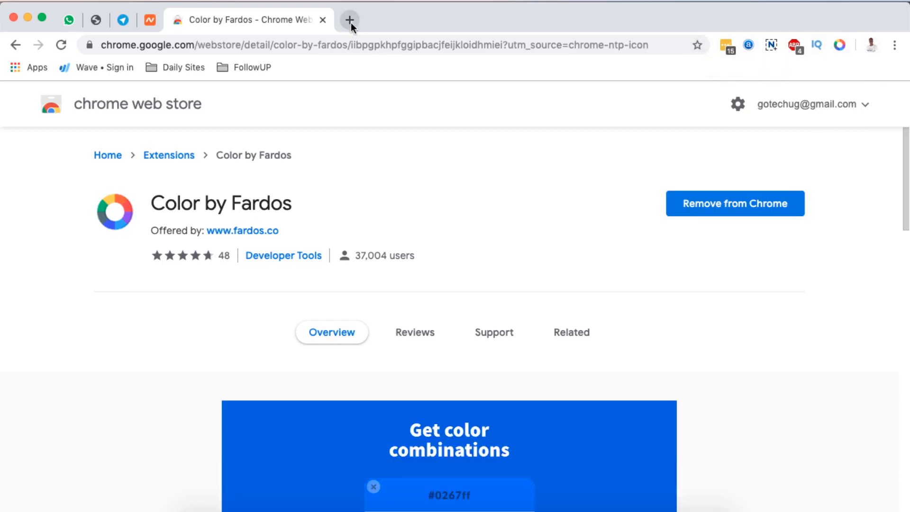
Show the Color by Fardos palette popup on a new blank tab.
{"action": "left_click", "coordinate": [350, 18]}
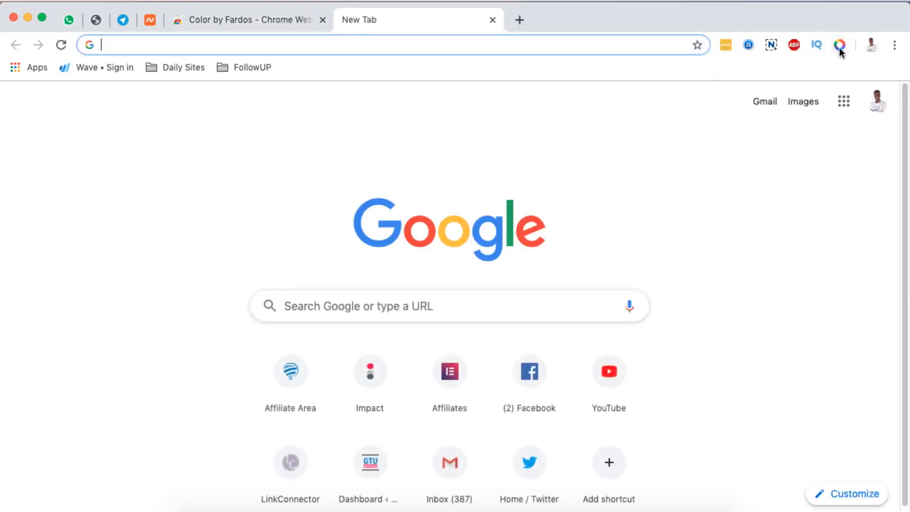
{"action": "left_click", "coordinate": [837, 44]}
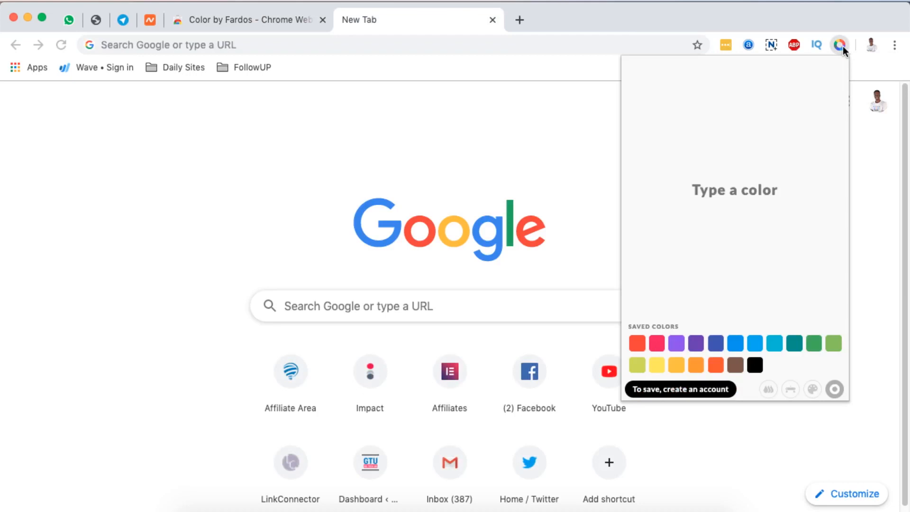
{"action": "left_click", "coordinate": [733, 190]}
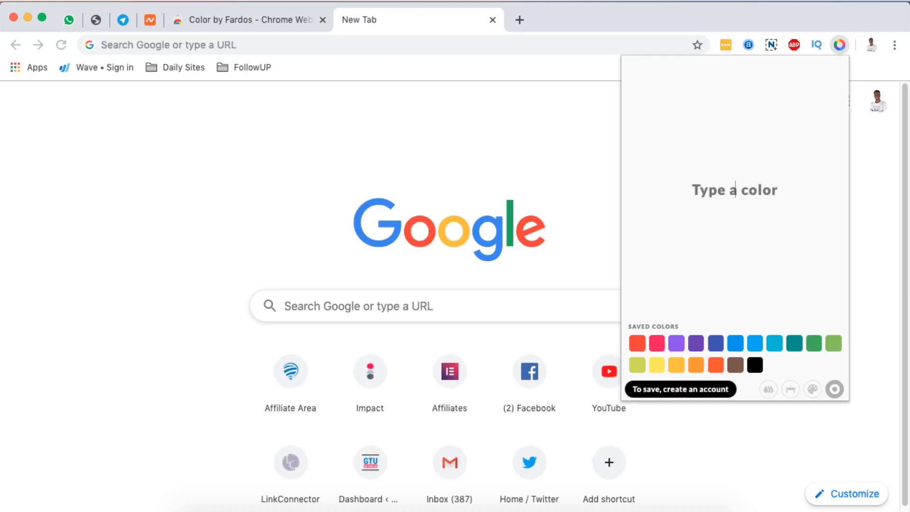
{"action": "mouse_move", "coordinate": [743, 299]}
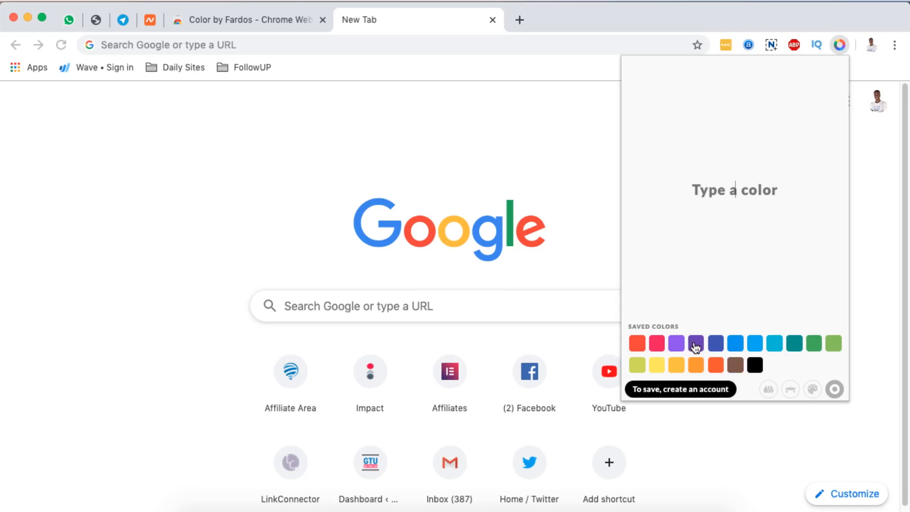
View harmonies of purple #673ab7, then its green complement #8ab73a, and close the palette.
{"action": "left_click", "coordinate": [690, 344]}
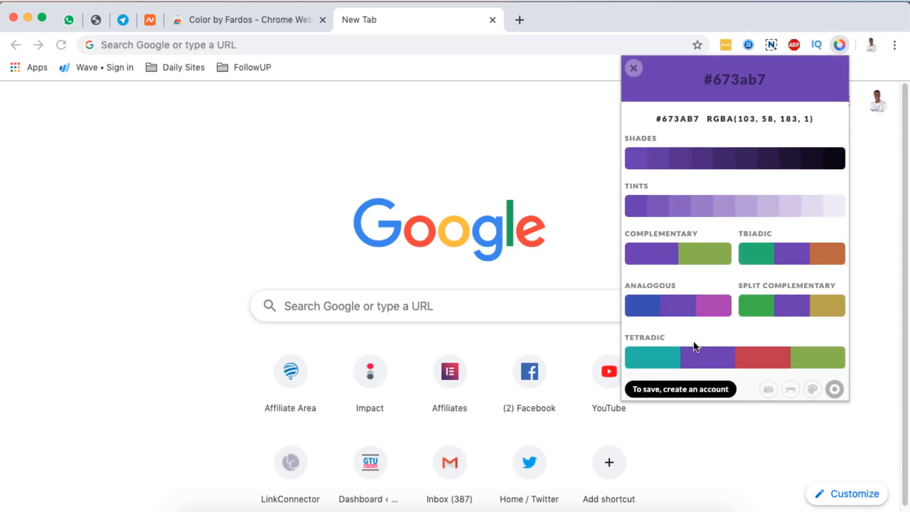
{"action": "mouse_move", "coordinate": [378, 262]}
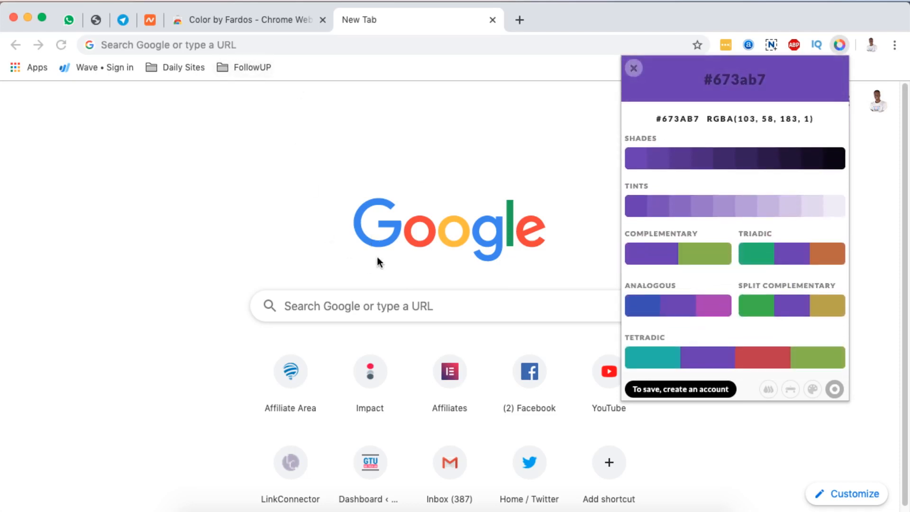
{"action": "mouse_move", "coordinate": [527, 228]}
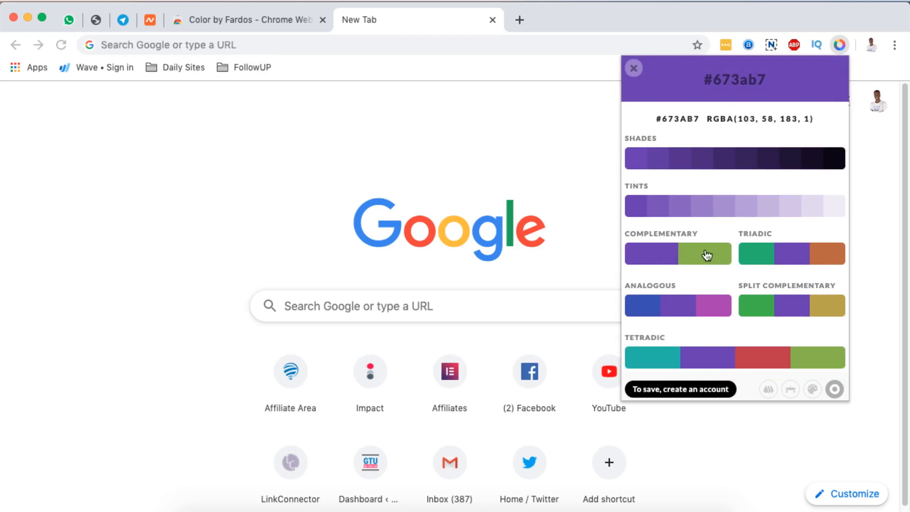
{"action": "left_click", "coordinate": [703, 255]}
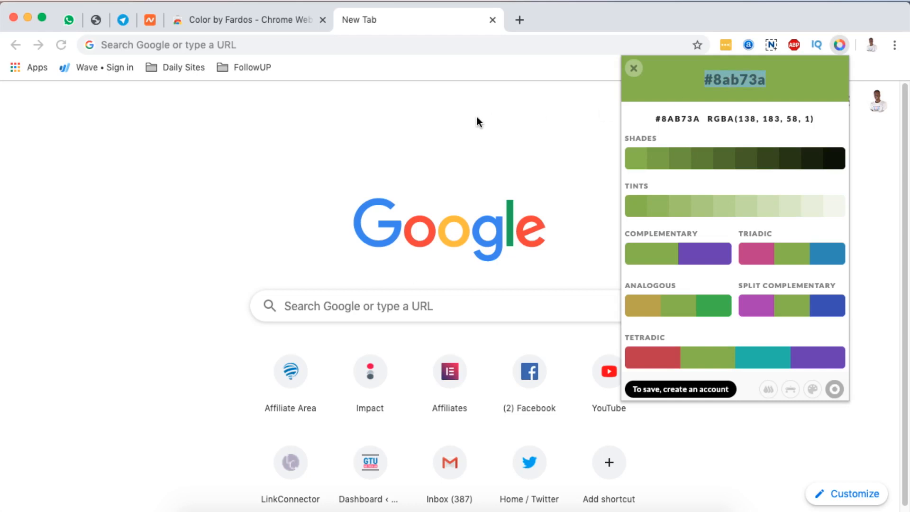
{"action": "left_click", "coordinate": [634, 68]}
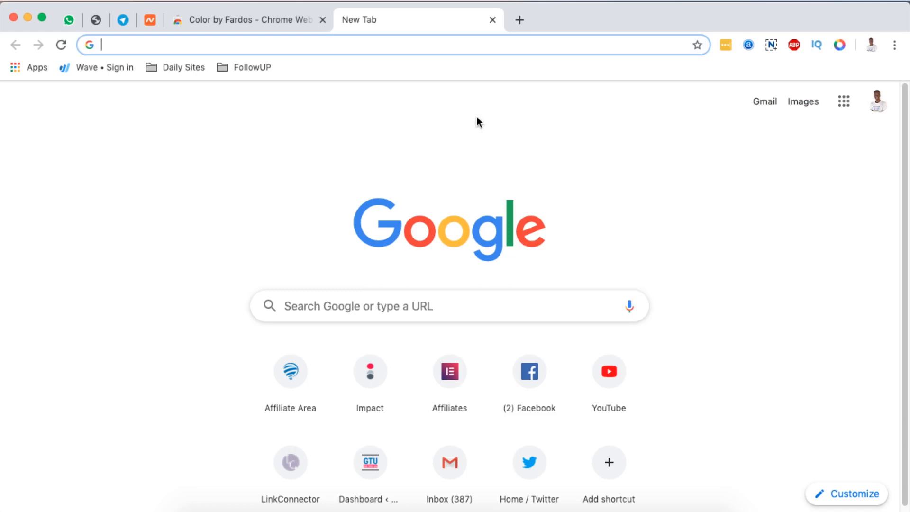
Switch back to the Color by Fardos store tab and bring up a toolbar context menu.
{"action": "left_click", "coordinate": [249, 19]}
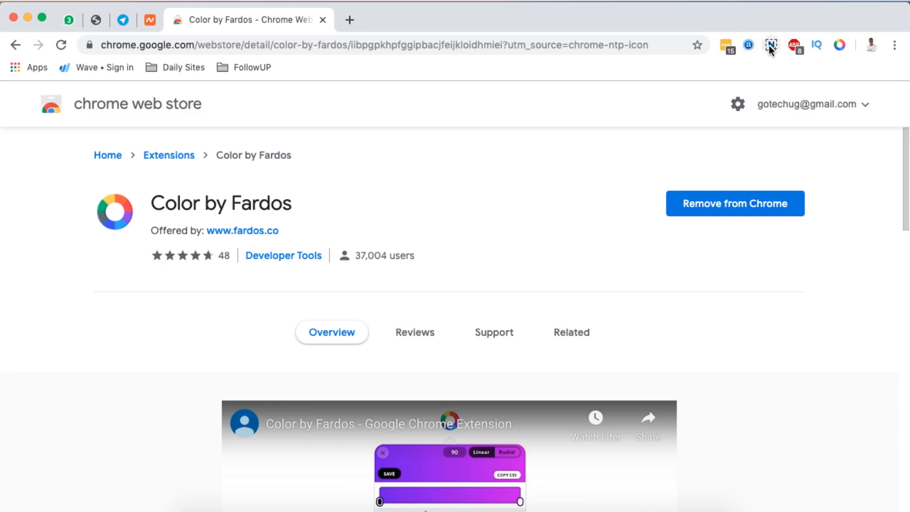
{"action": "right_click", "coordinate": [769, 45]}
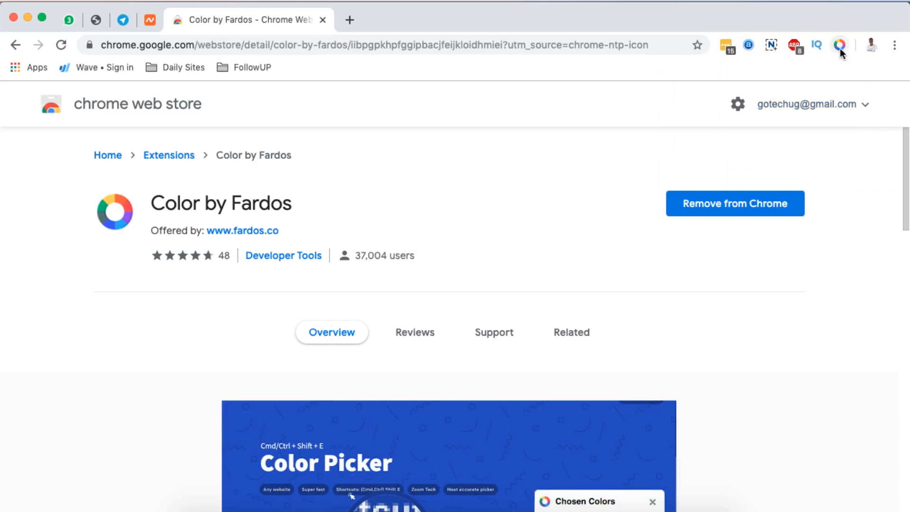
{"action": "mouse_move", "coordinate": [839, 45]}
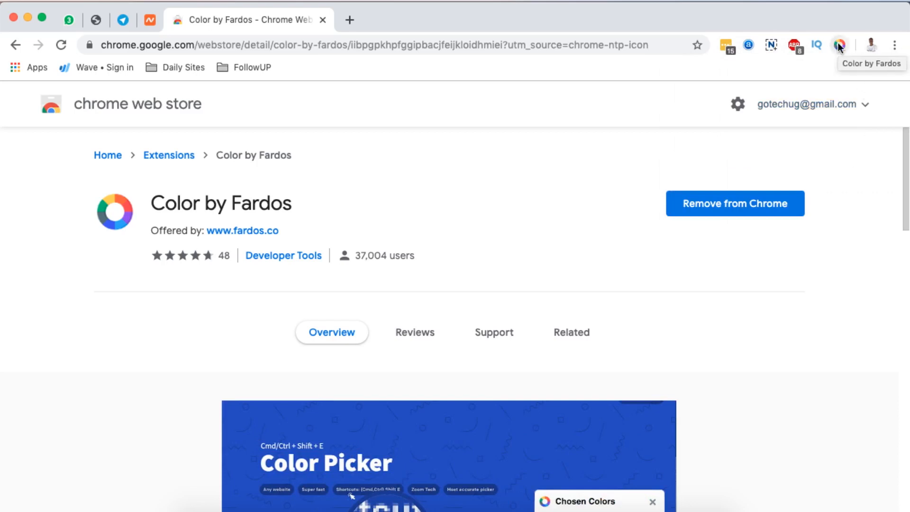
Remove Color by Fardos from Chrome via its toolbar icon's Remove from Chrome option.
{"action": "right_click", "coordinate": [840, 44]}
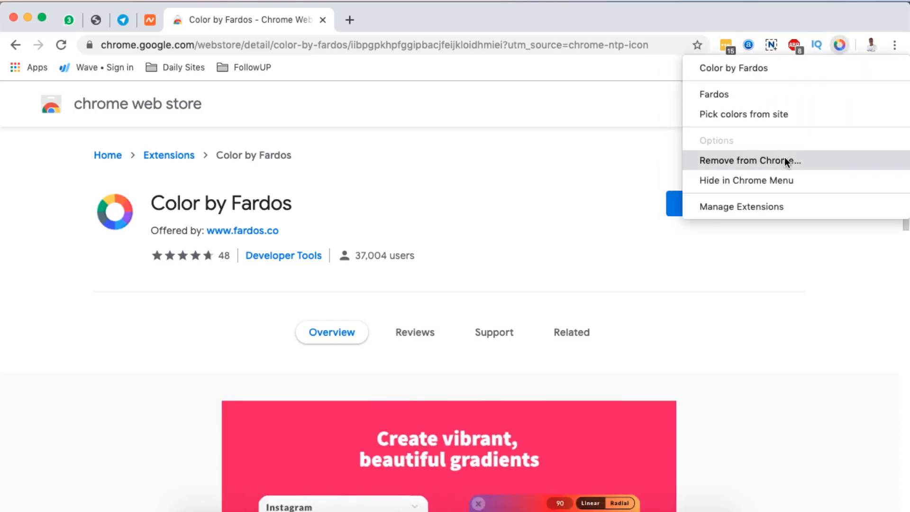
{"action": "left_click", "coordinate": [746, 160]}
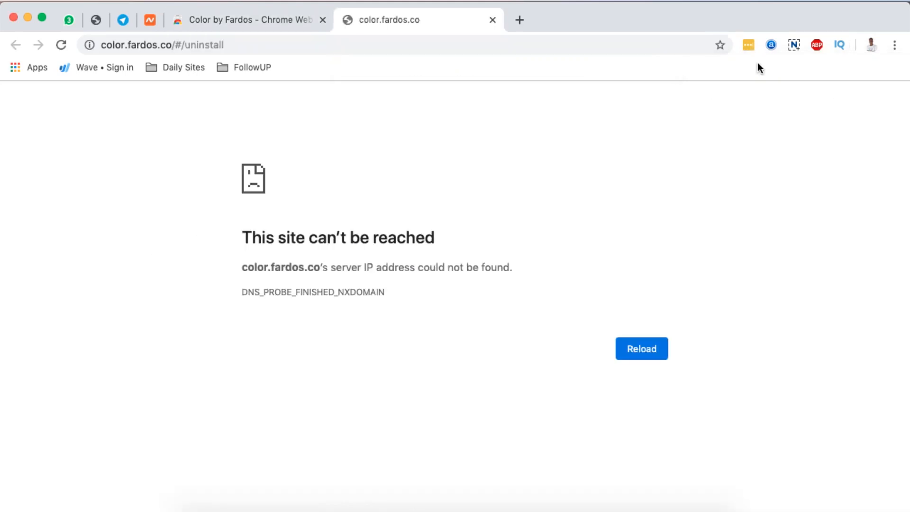
{"action": "mouse_move", "coordinate": [568, 121]}
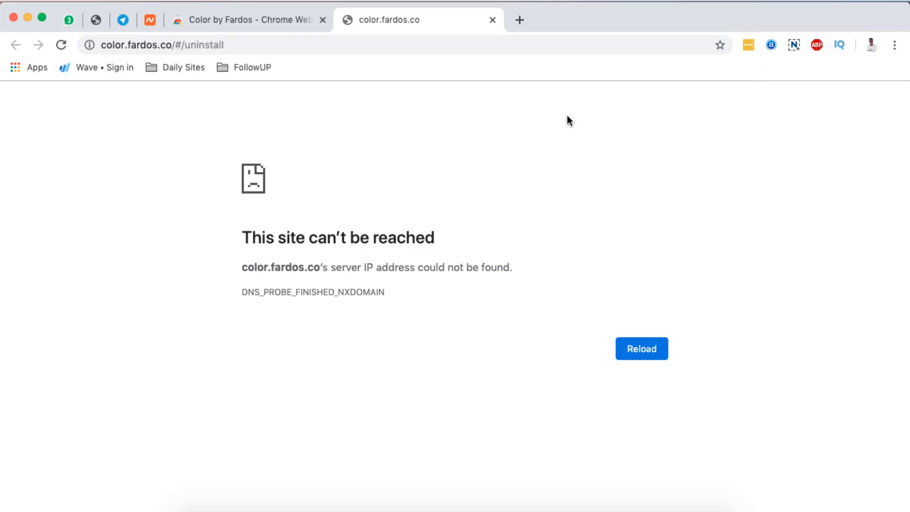